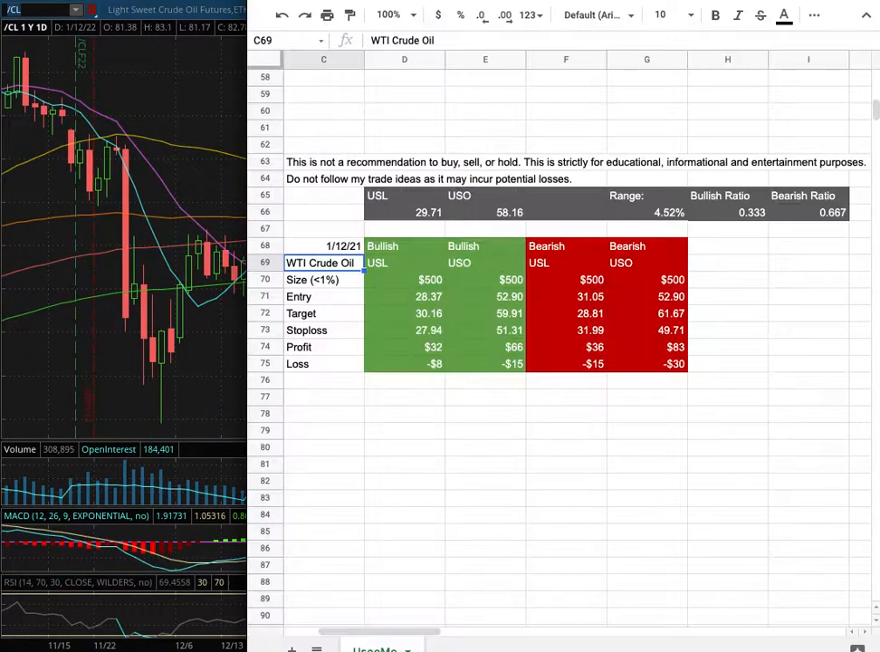
Step the /CL chart from hourly through 180D:4h to the 1Y:1D daily time frame
left_click(728, 313)
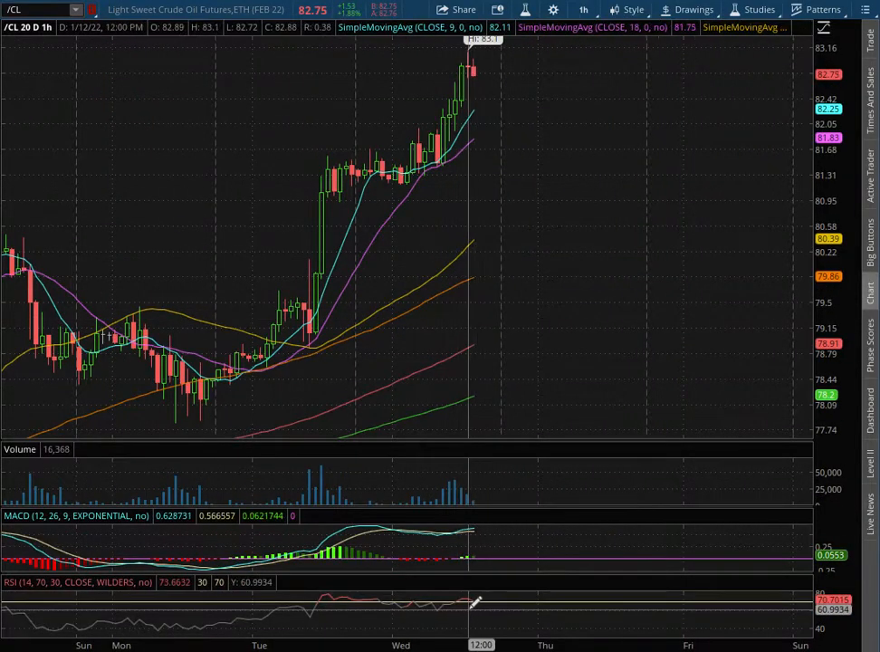
left_click(583, 11)
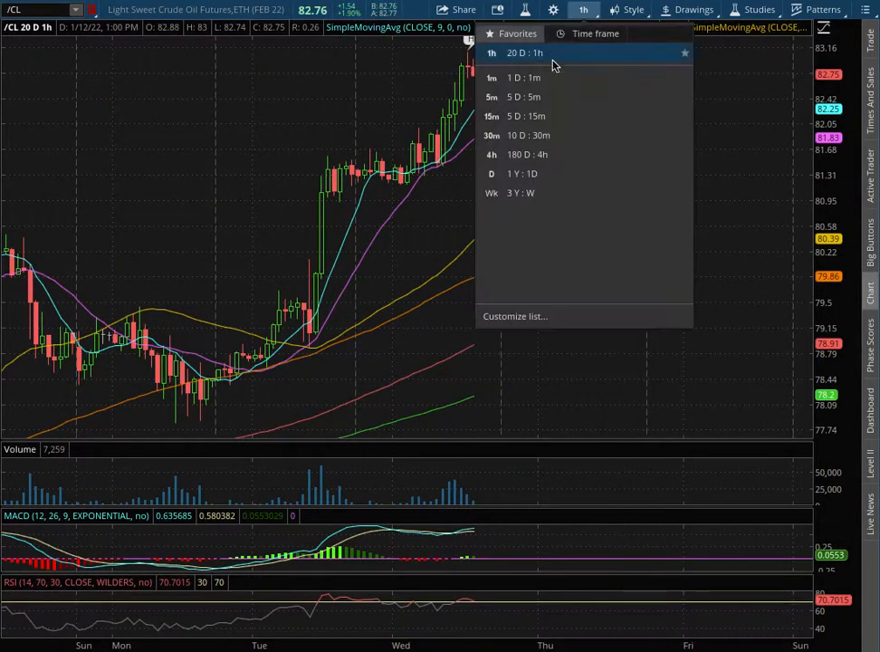
left_click(492, 153)
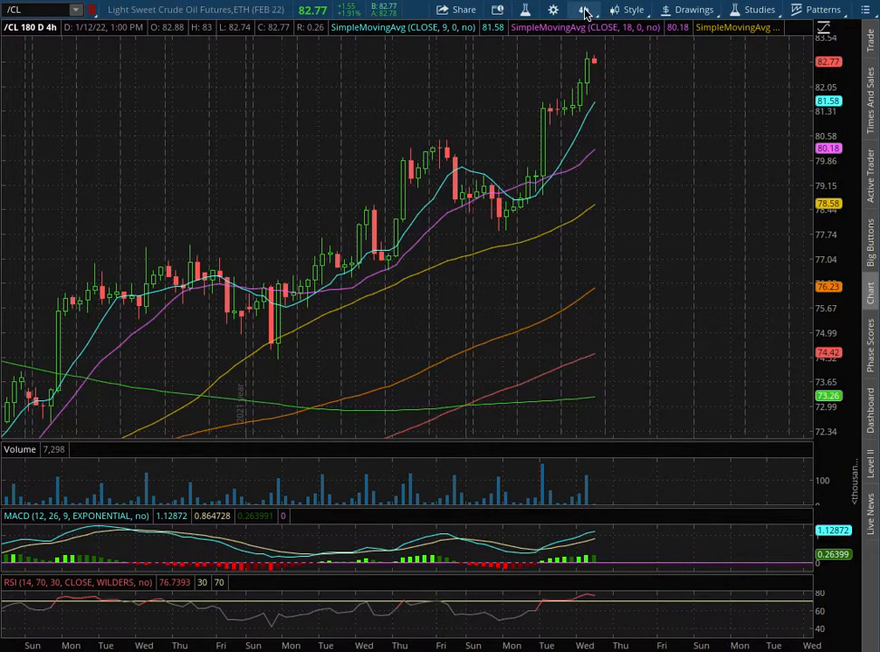
left_click(583, 11)
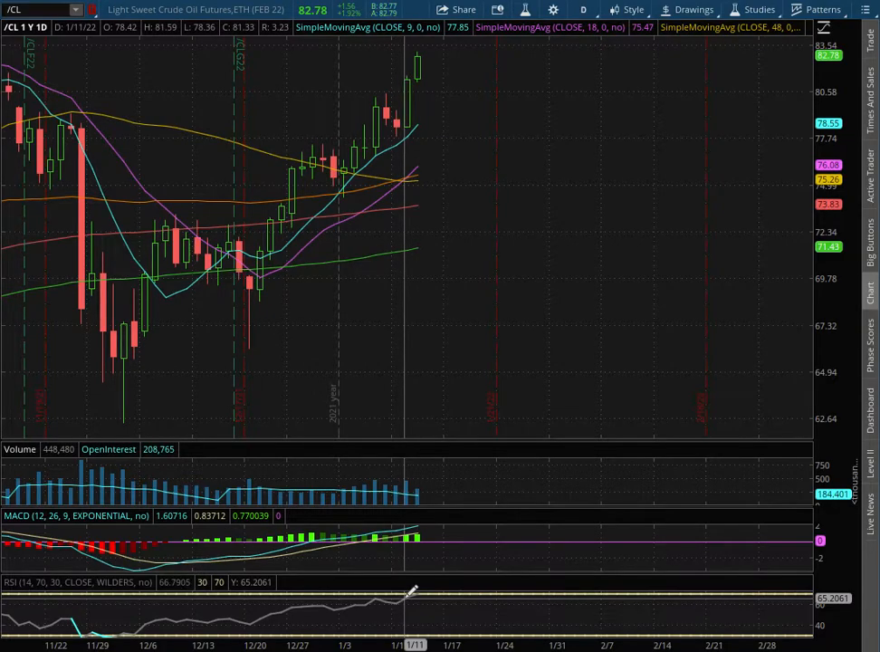
mouse_move(325, 196)
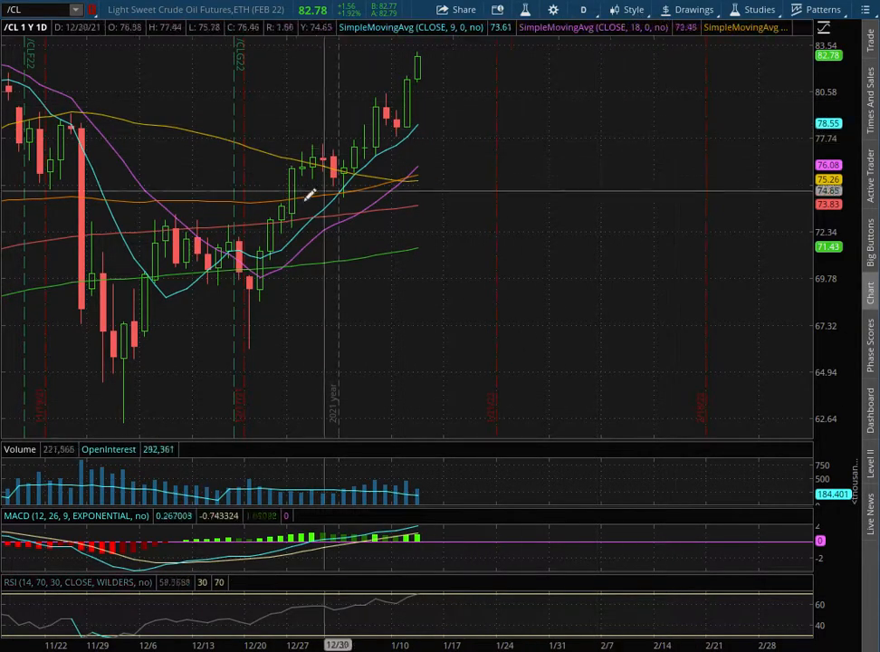
mouse_move(355, 163)
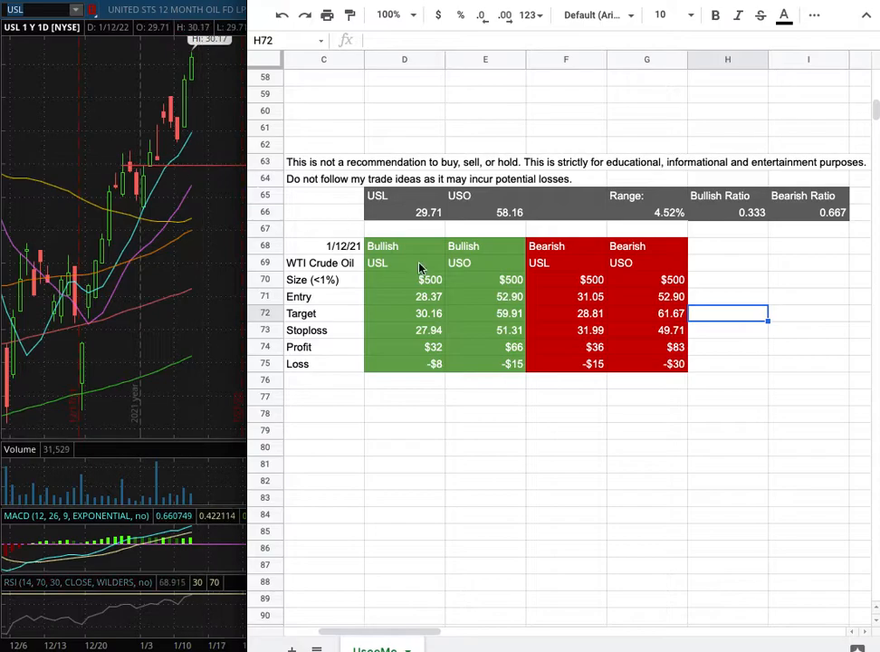
mouse_move(435, 323)
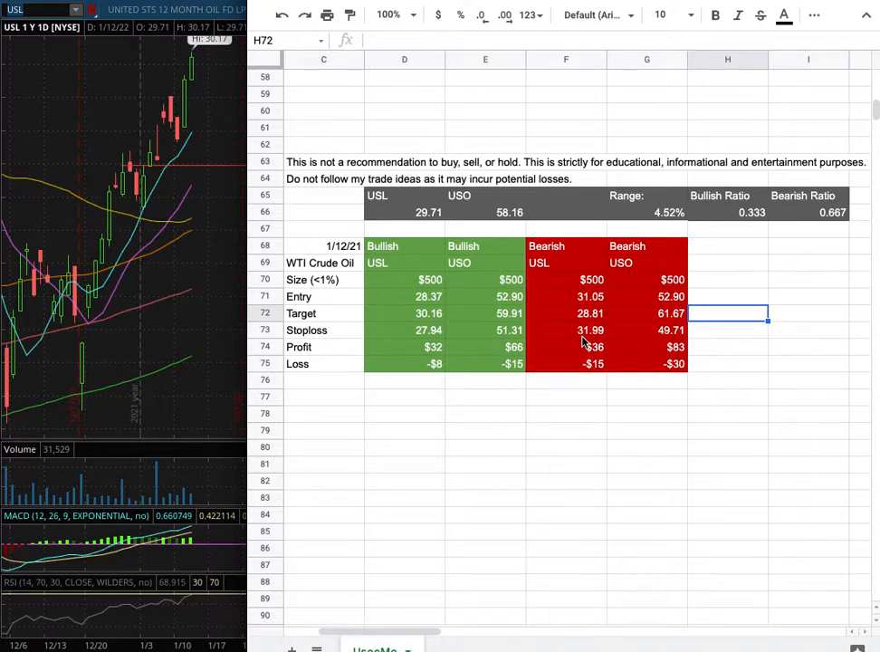
mouse_move(572, 308)
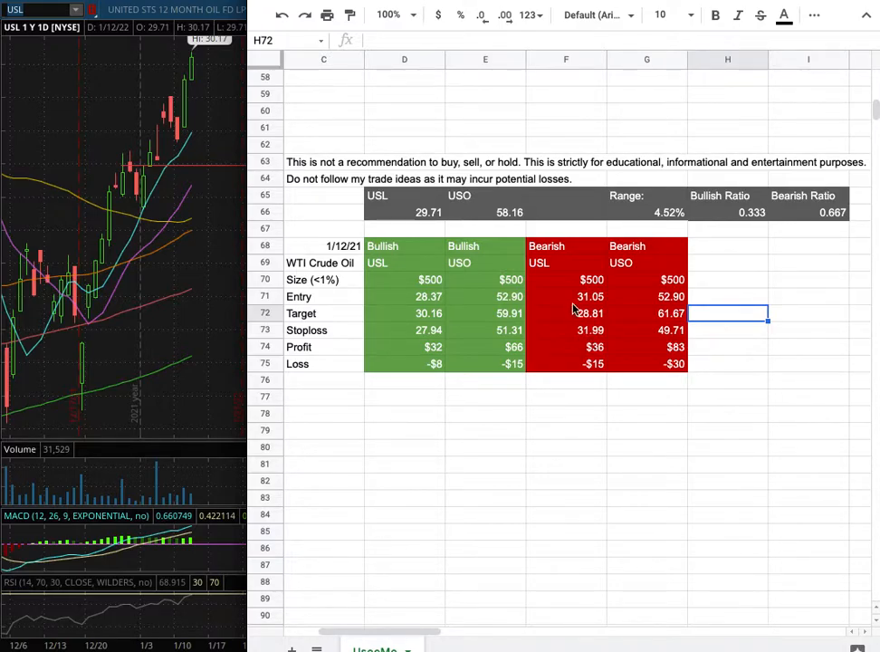
mouse_move(329, 328)
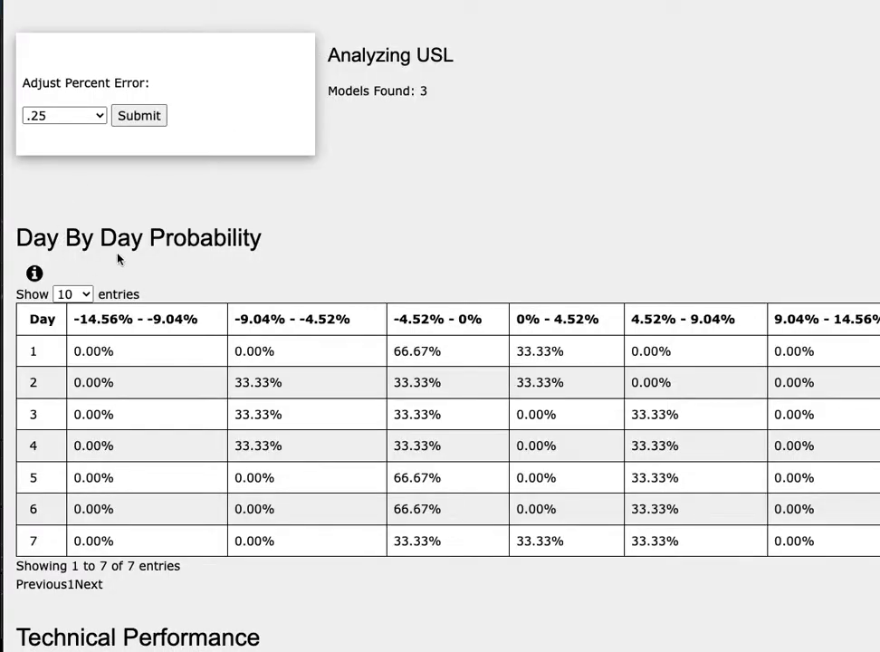
mouse_move(254, 257)
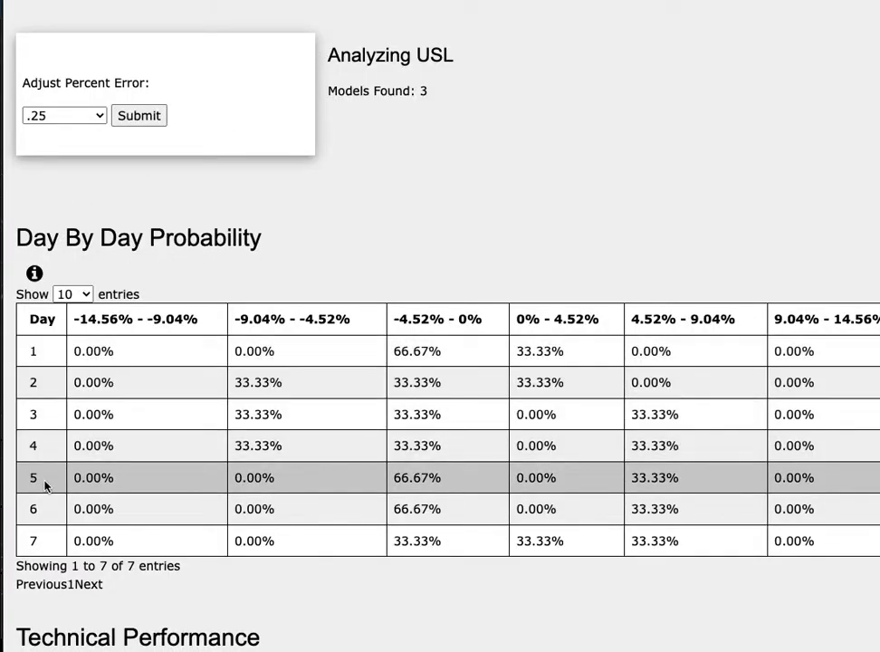
mouse_move(674, 489)
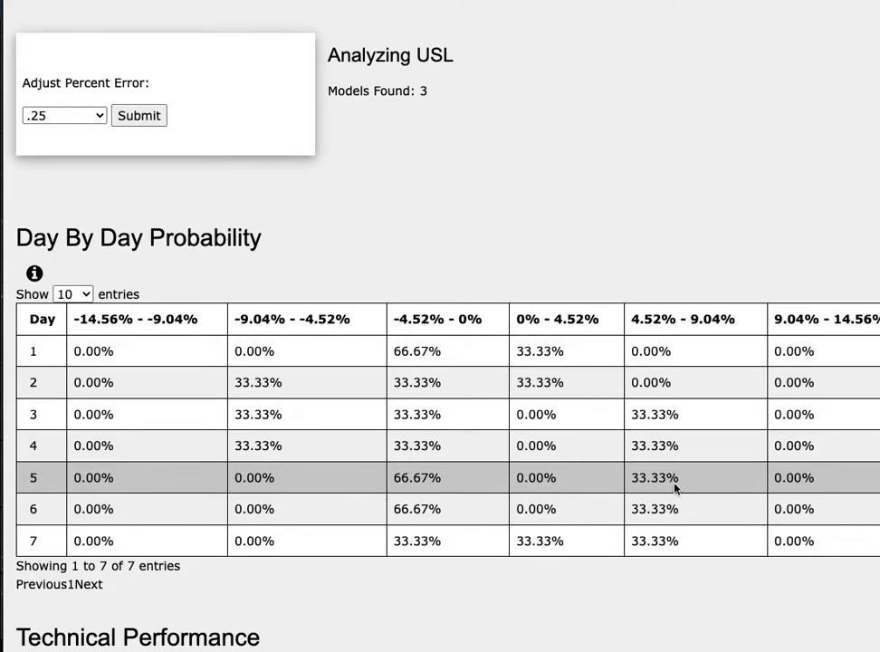
mouse_move(661, 445)
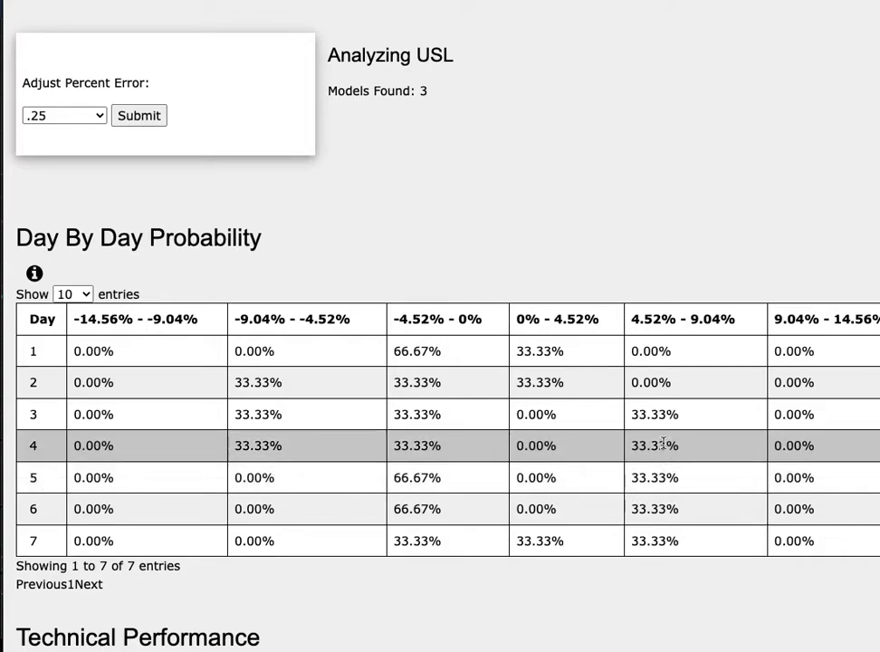